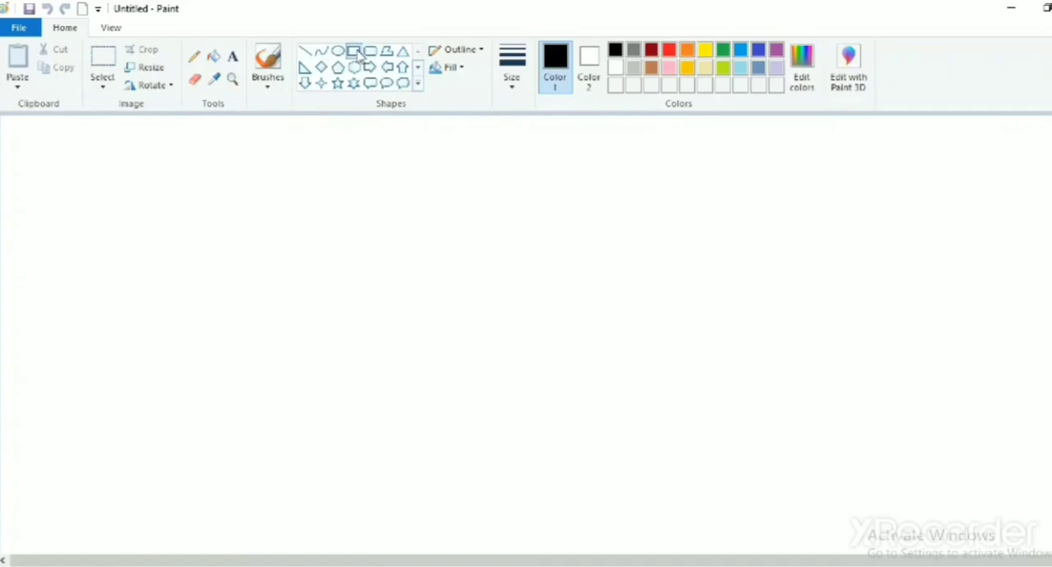
Draw a black-outlined rectangle near the canvas centre and fill it with red.
left_click_drag(353, 191, 393, 288)
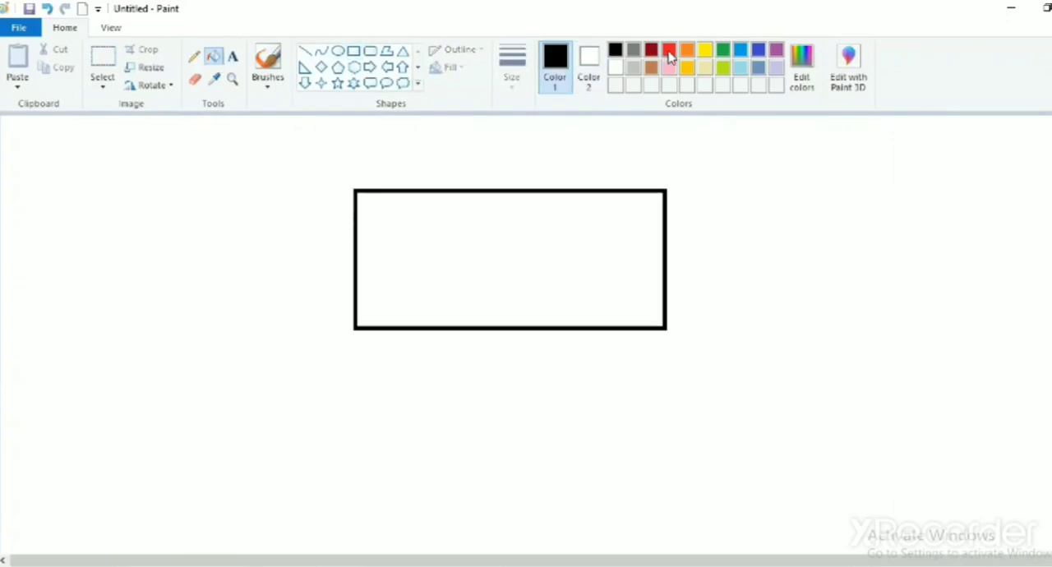
left_click(669, 53)
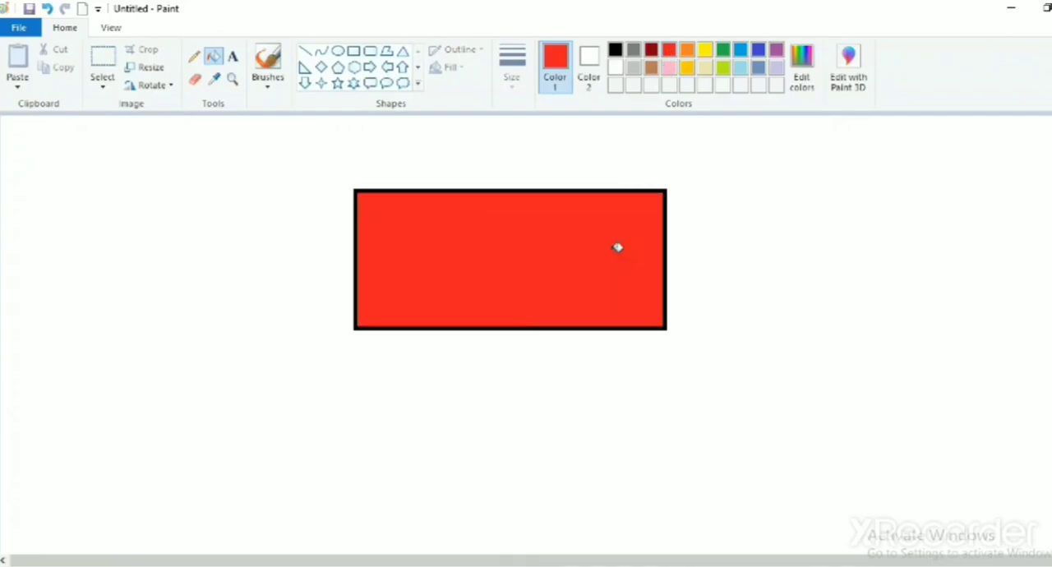
mouse_move(41, 28)
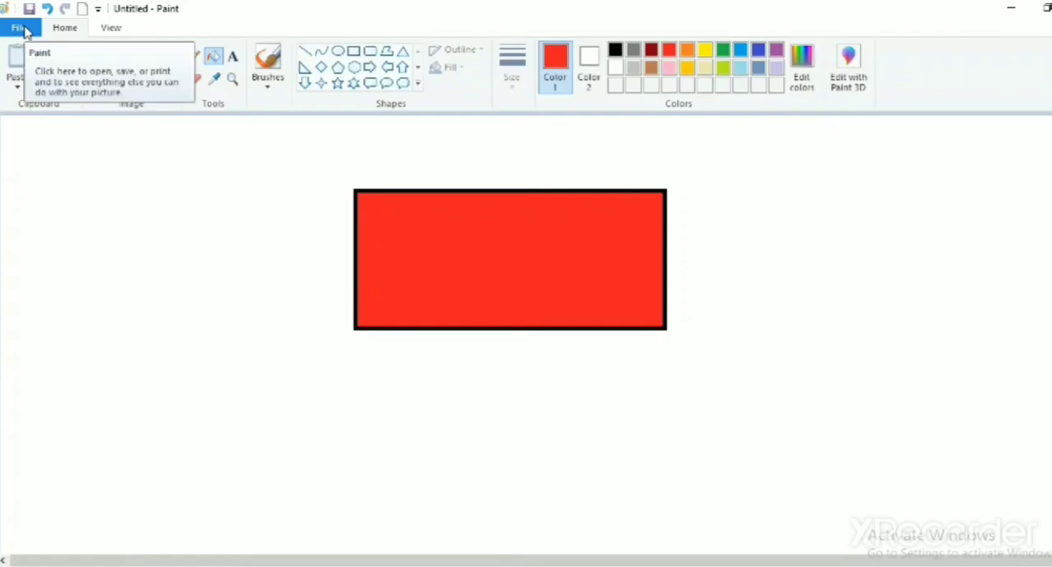
Open the File menu over the finished red rectangle picture.
left_click(19, 27)
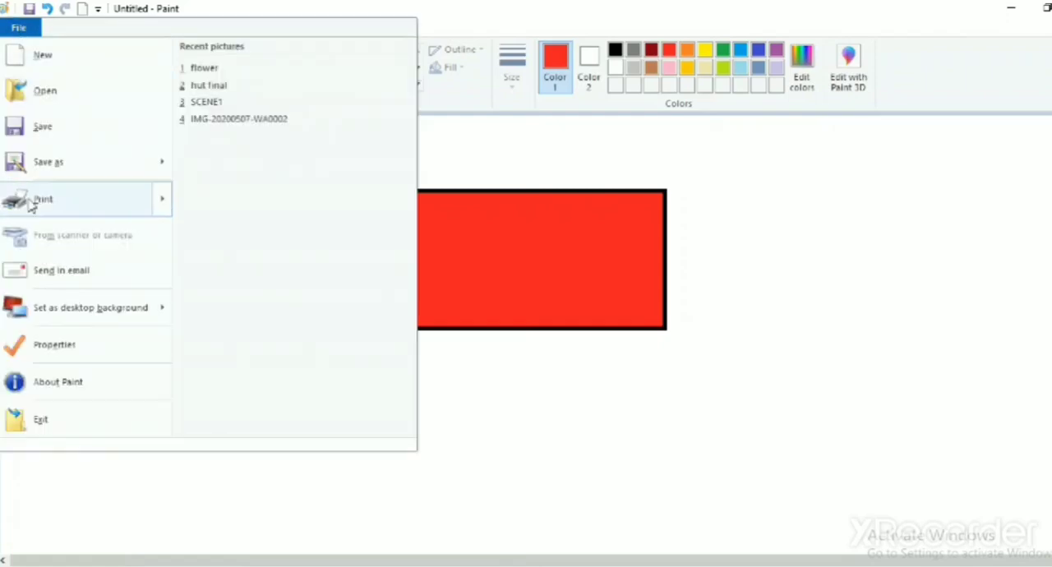
mouse_move(45, 269)
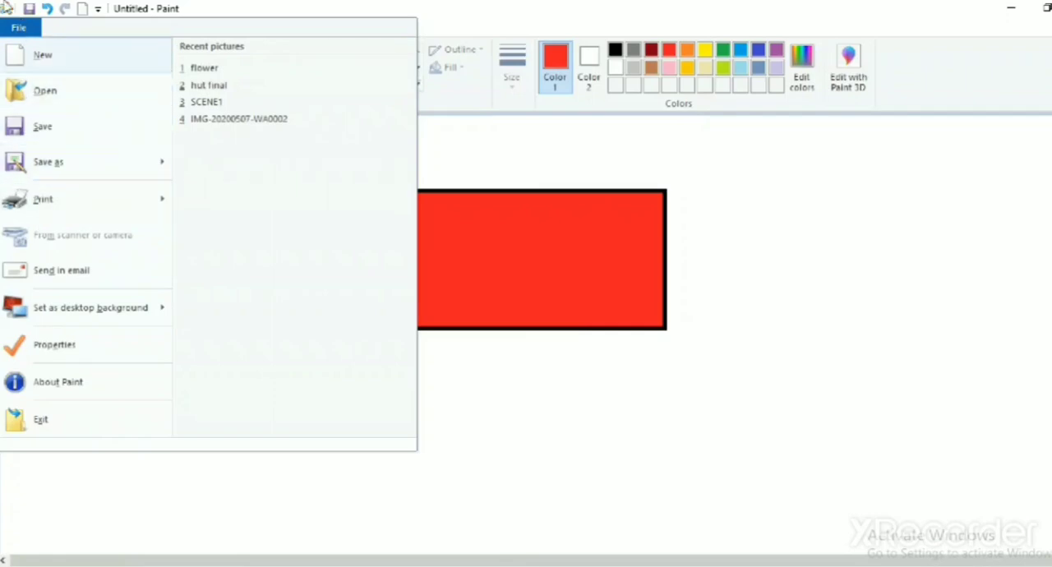
mouse_move(54, 127)
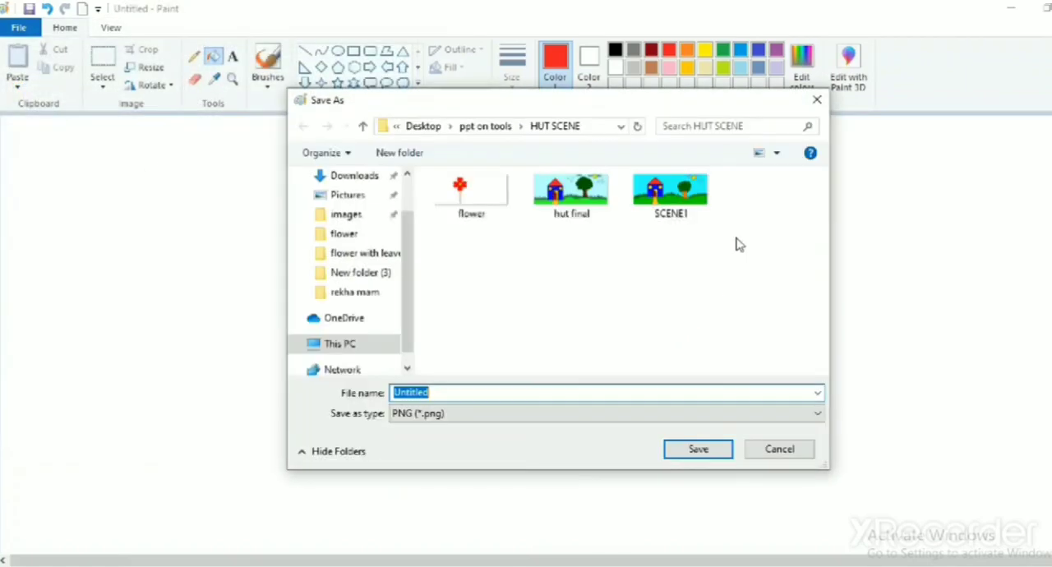
mouse_move(973, 447)
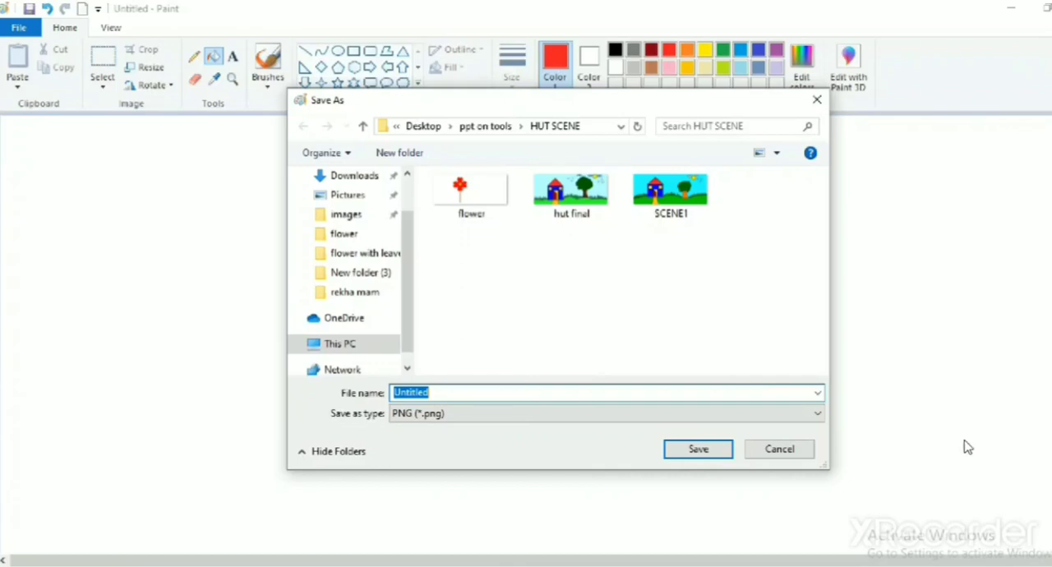
mouse_move(967, 457)
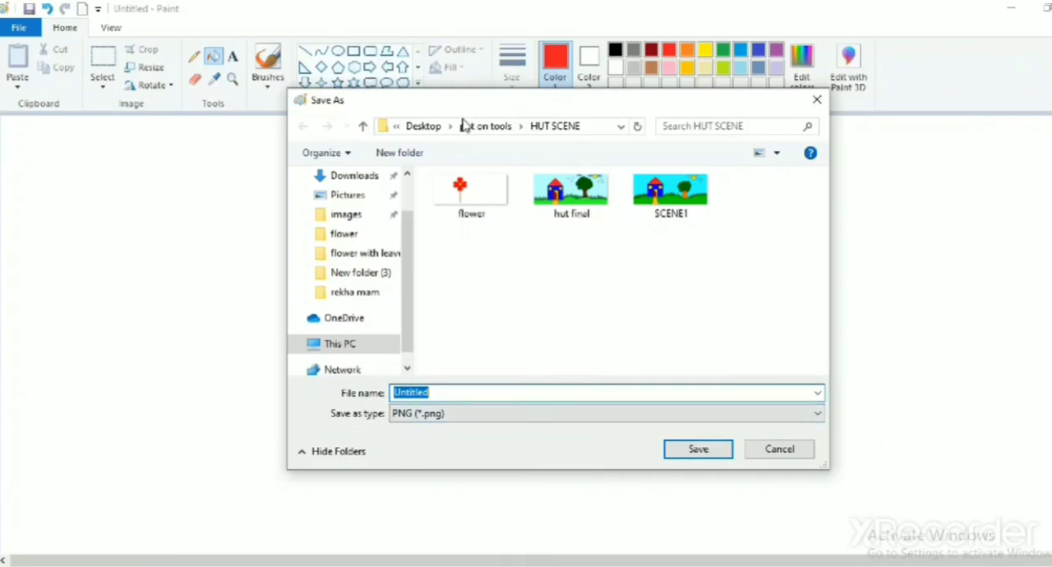
mouse_move(423, 137)
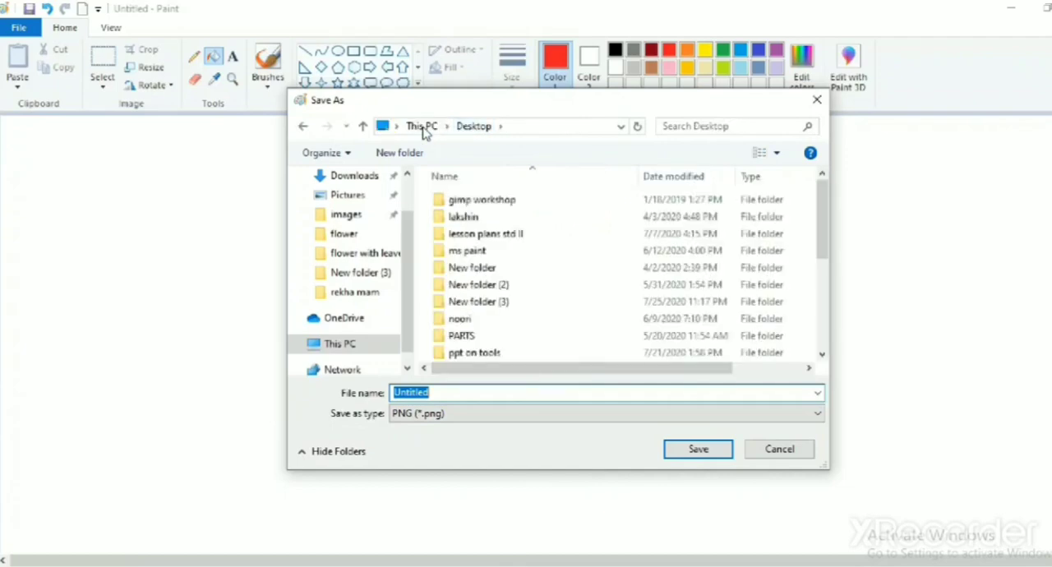
Browse via This PC to the Desktop and save the picture as 'rectangle' (PNG).
left_click(338, 344)
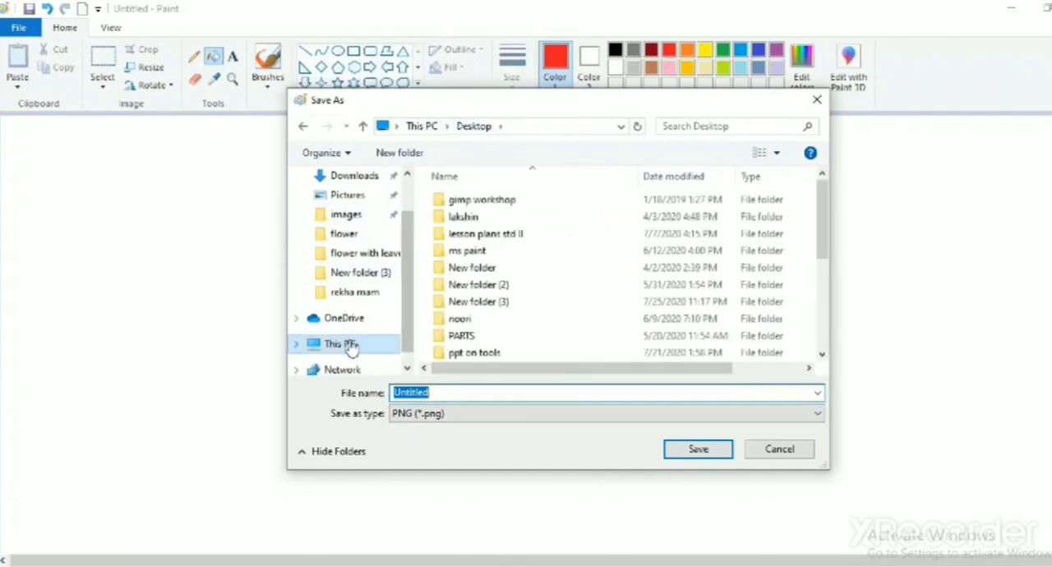
left_click(340, 343)
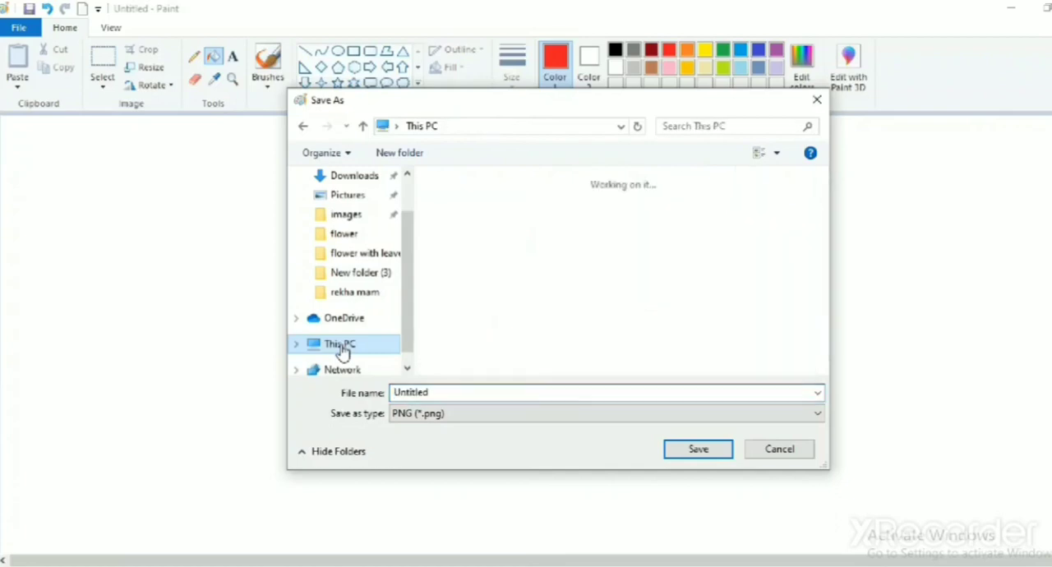
left_click(340, 344)
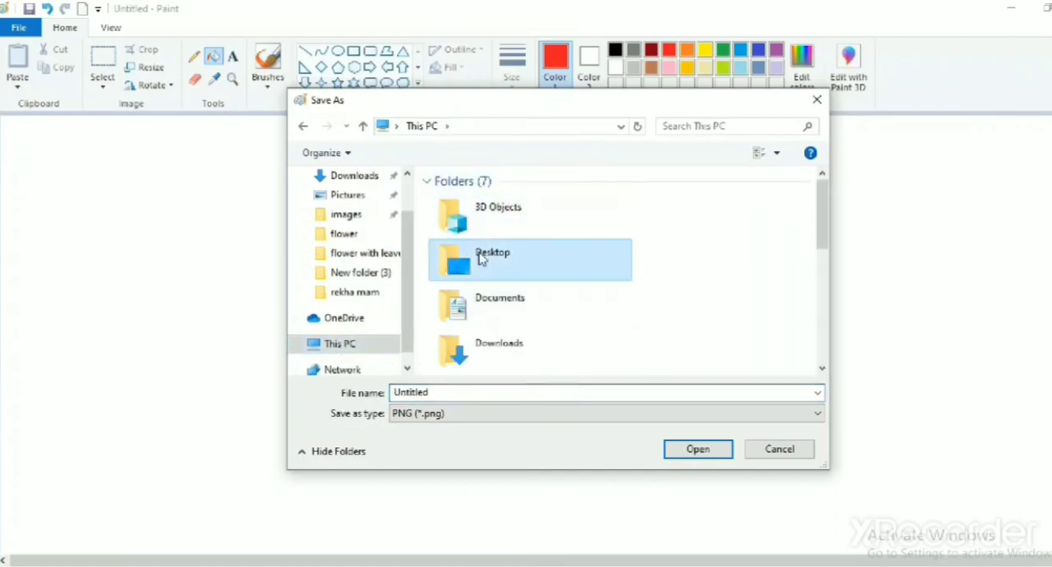
mouse_move(497, 261)
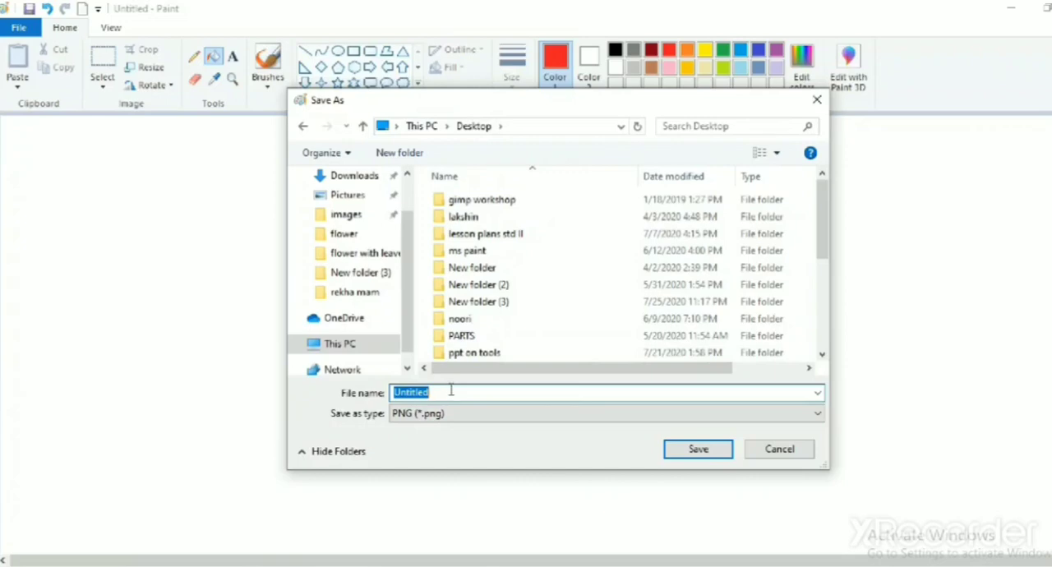
type("recta")
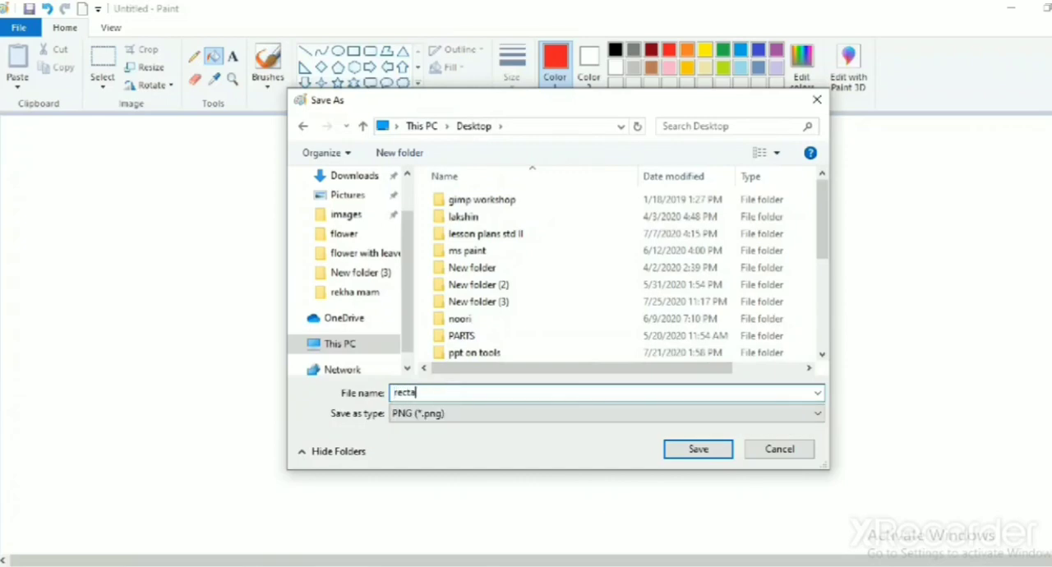
type("ng")
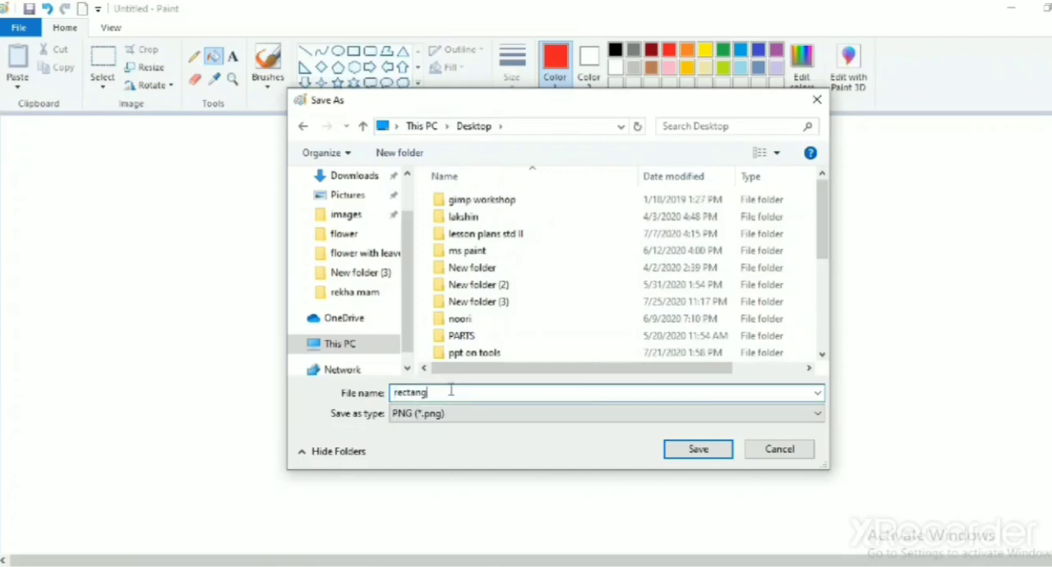
type("le")
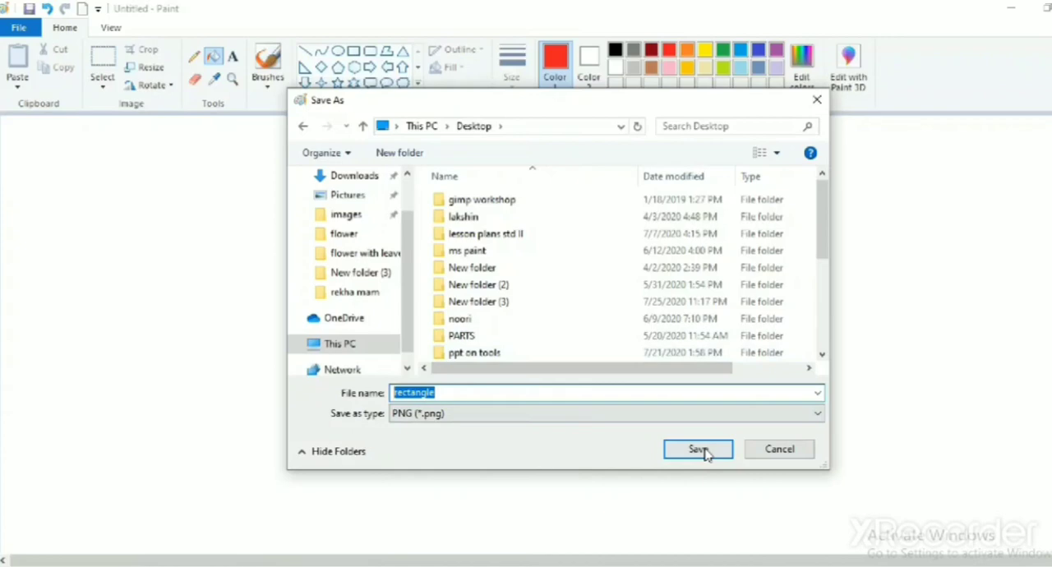
mouse_move(694, 455)
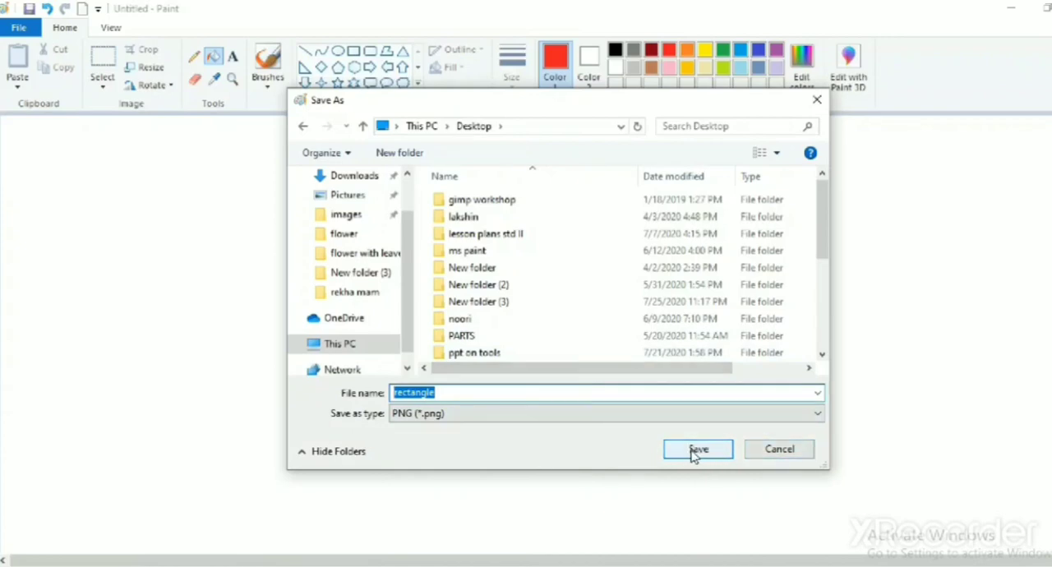
left_click(697, 449)
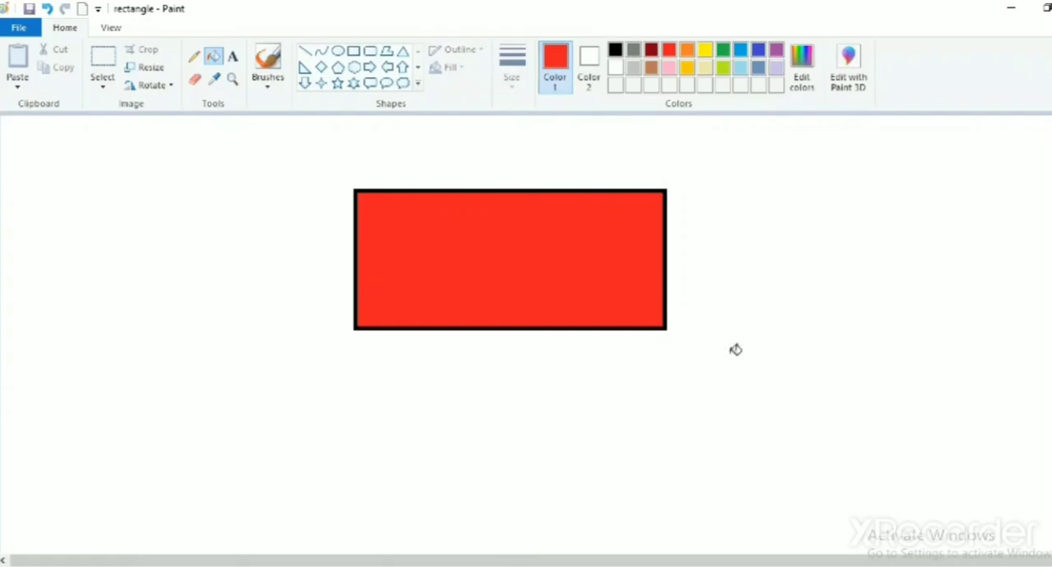
mouse_move(810, 287)
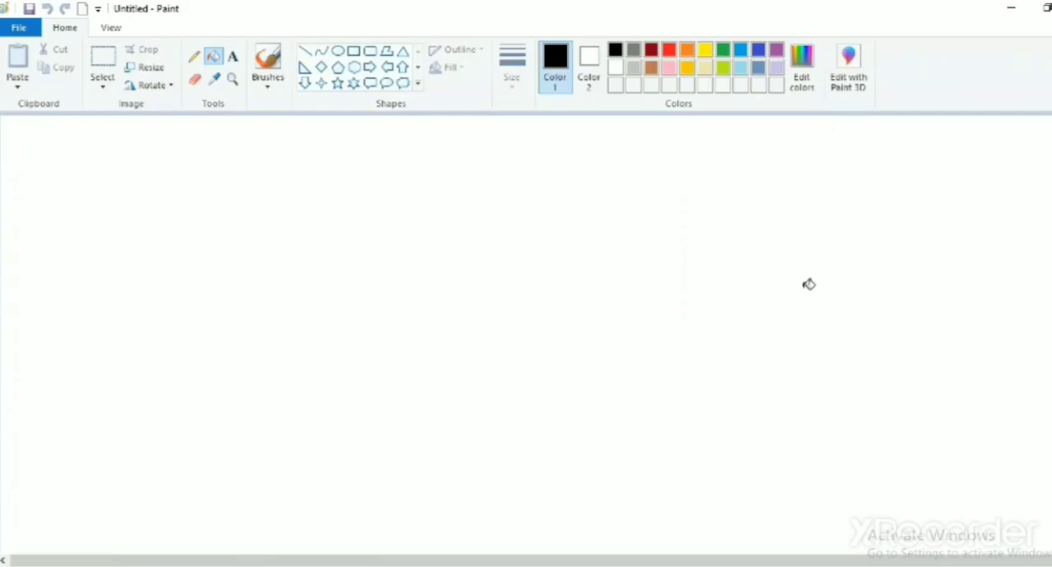
mouse_move(579, 165)
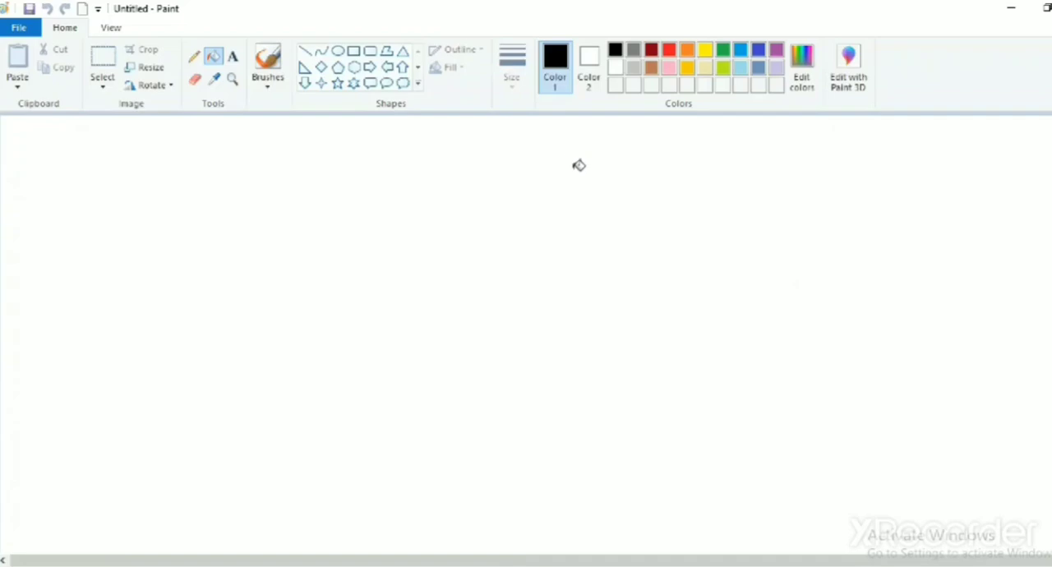
mouse_move(294, 6)
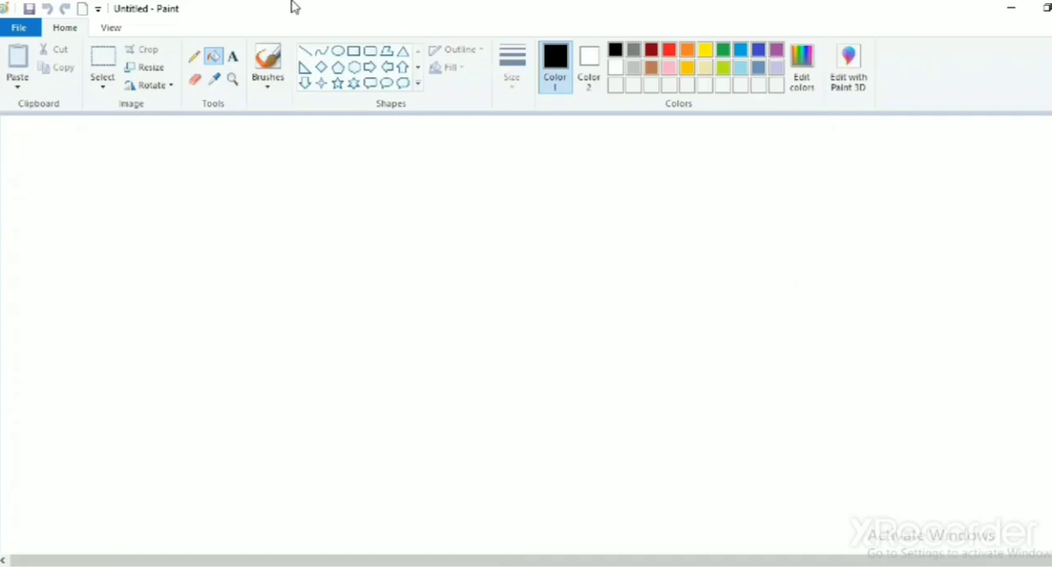
Draw three parallel diagonal black lines across the canvas.
left_click_drag(371, 191, 464, 289)
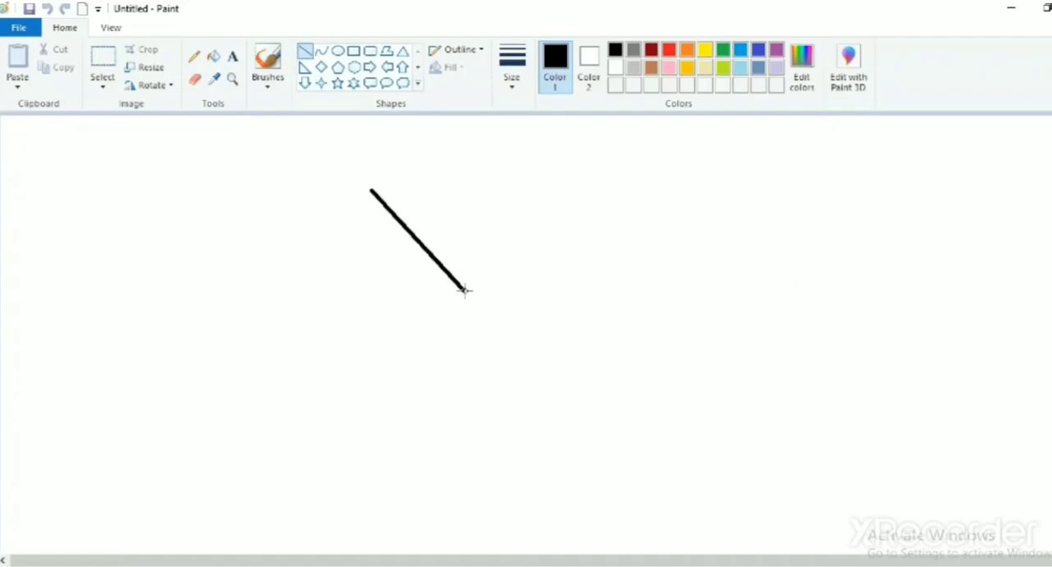
left_click_drag(465, 290, 507, 337)
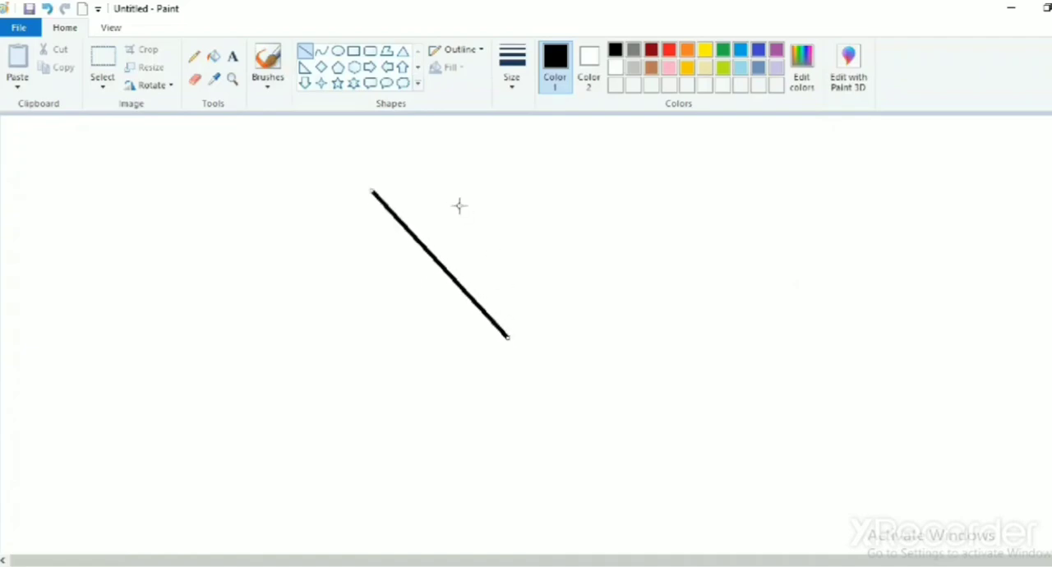
left_click_drag(582, 183, 730, 326)
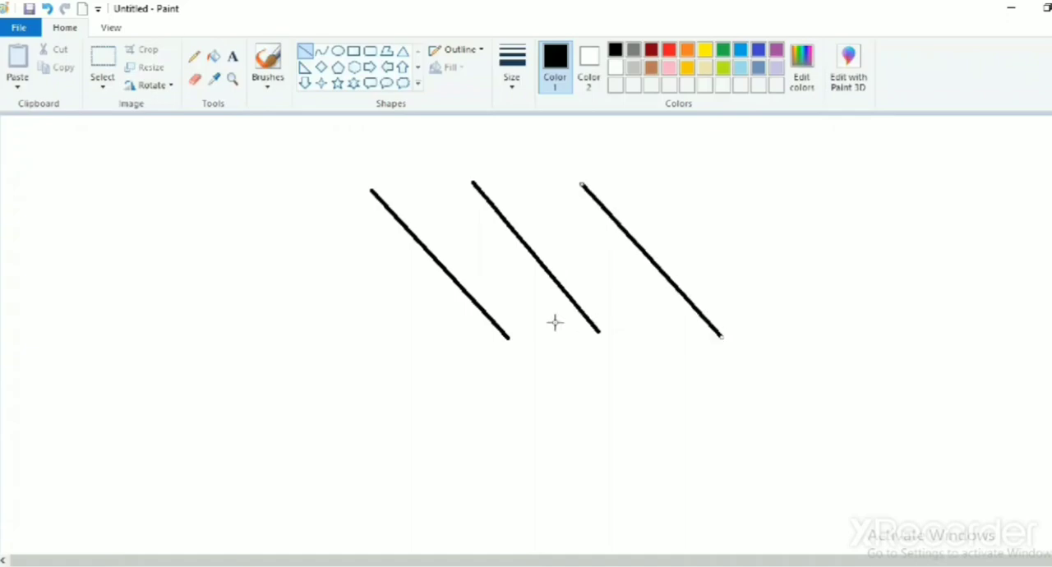
Start a new blank picture from File > New, discarding the lines without saving.
left_click(19, 27)
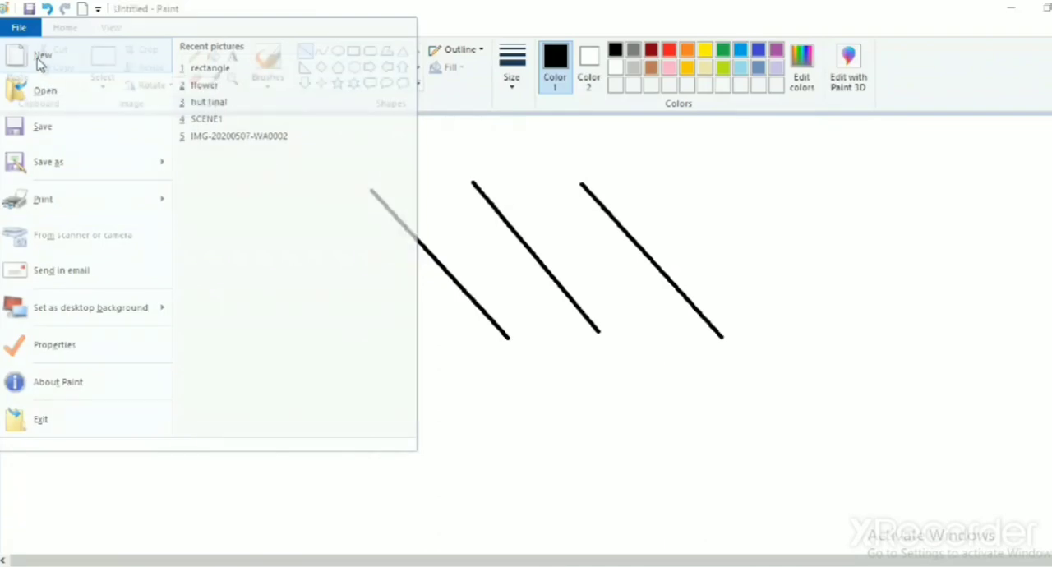
left_click(42, 55)
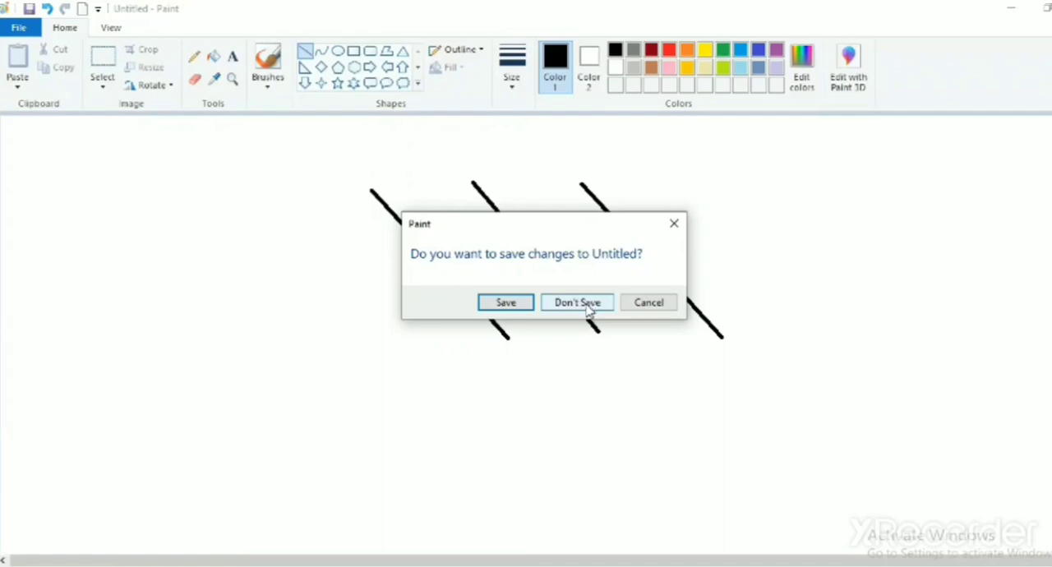
left_click(577, 302)
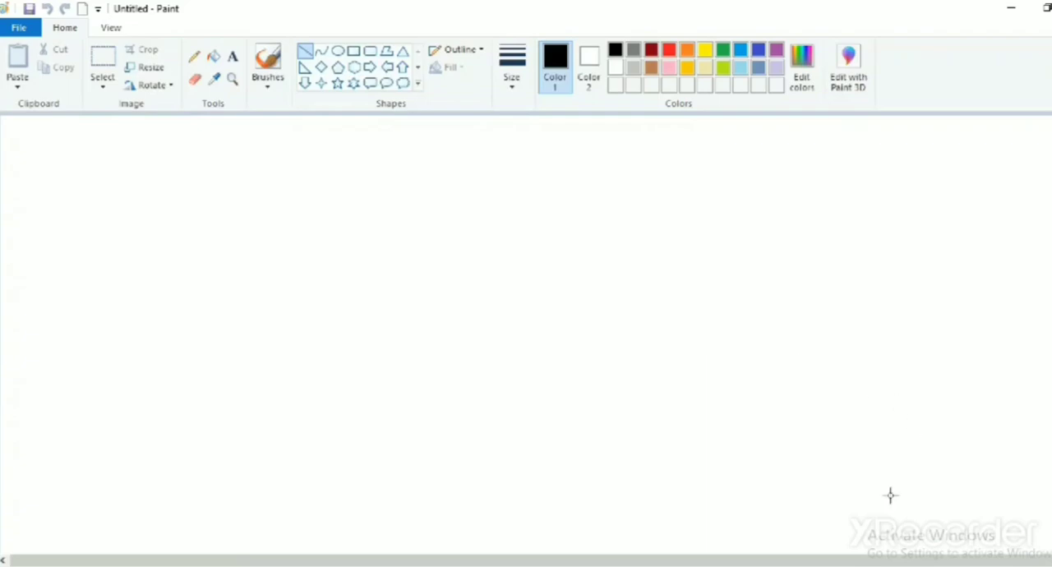
mouse_move(891, 496)
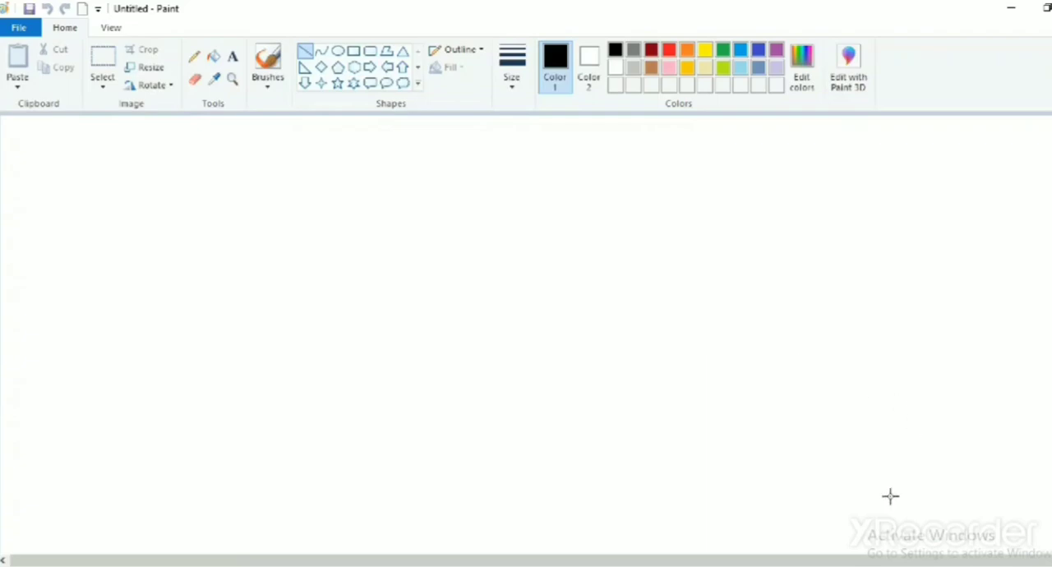